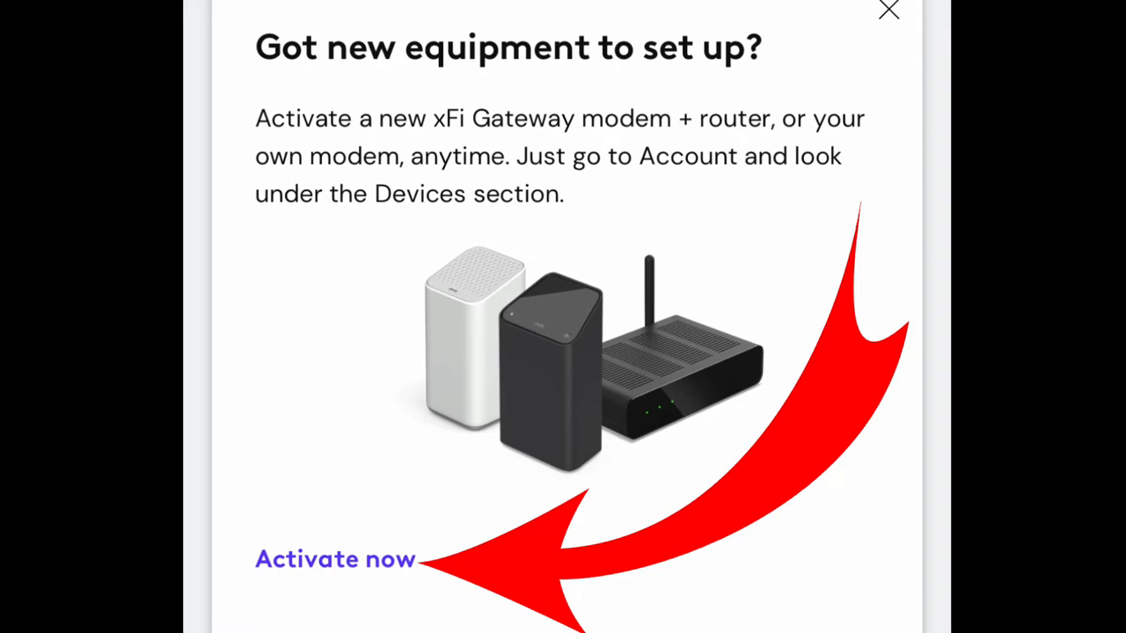
Choose 'Activate now' on the 'Got new equipment to set up?' card
{"action": "left_click", "coordinate": [335, 560]}
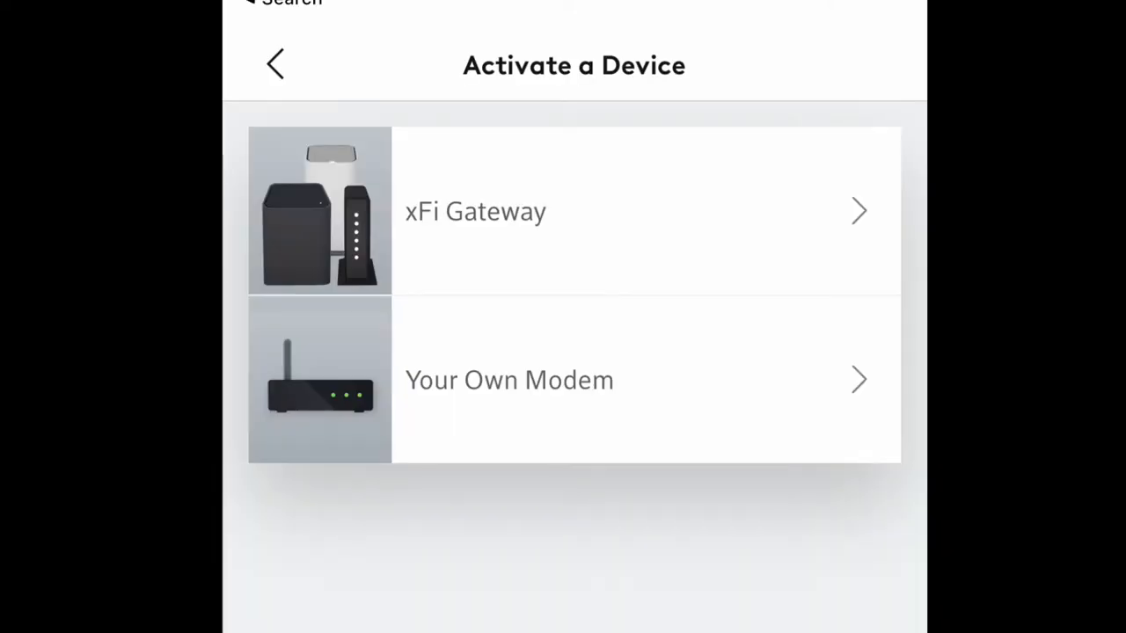